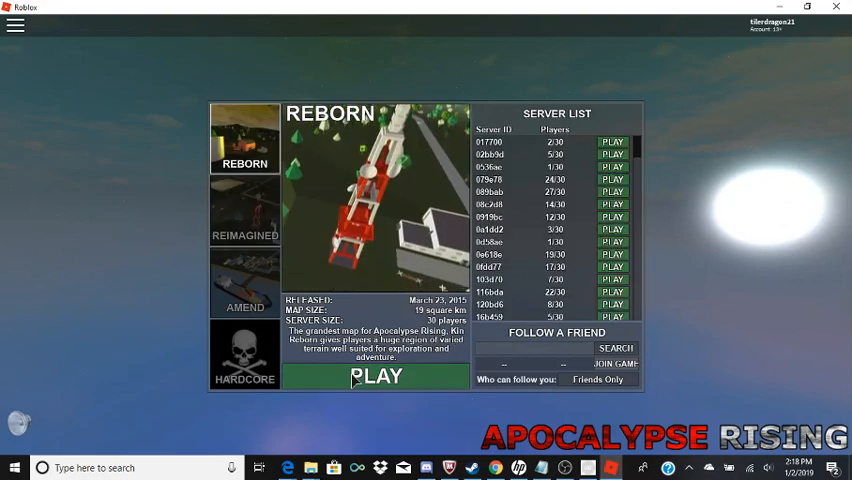
# Step: Leave the game menu and switch to the Apocalypse Rising page in Edge
pyautogui.click(376, 376)
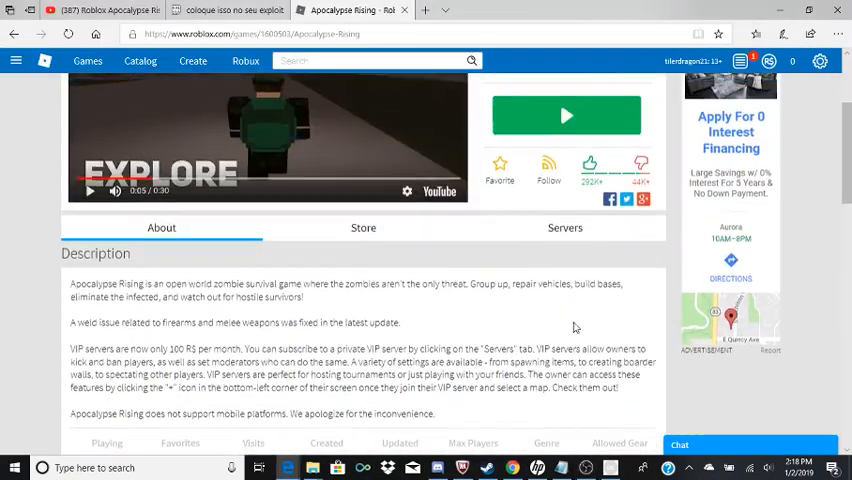
# Step: Return to the Roblox client showing the Reborn map server list
pyautogui.click(564, 116)
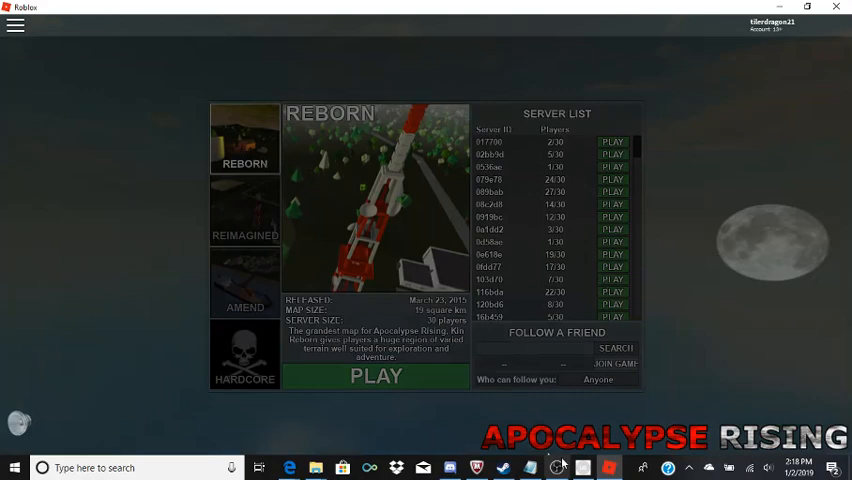
# Step: Start a Reborn server from the PLAY button and wait for chunks to load
pyautogui.click(376, 376)
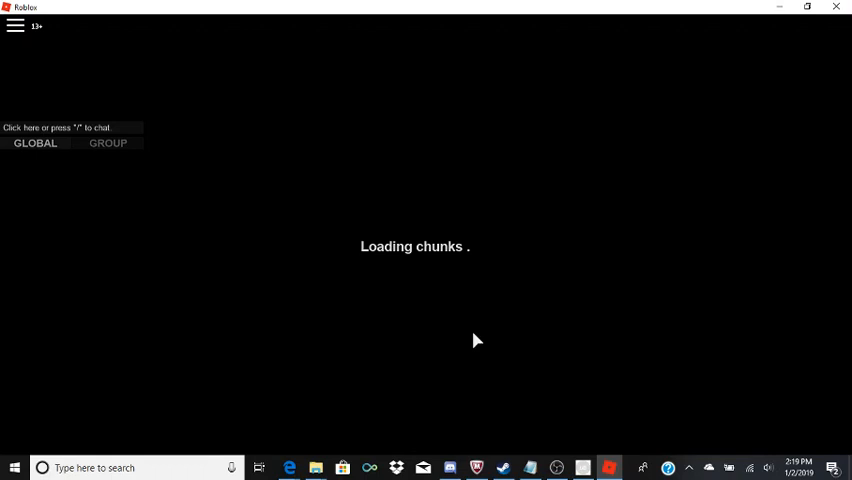
pyautogui.moveTo(464, 322)
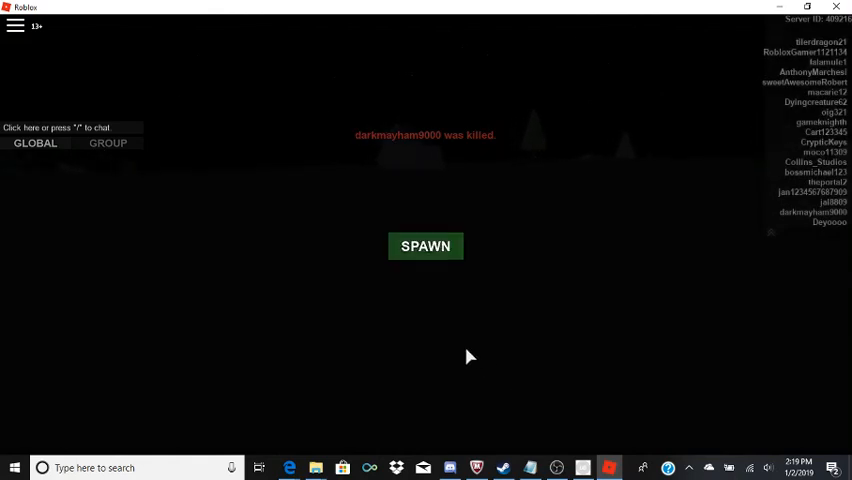
# Step: Spawn the character and inject the exploit so the Tripp panel appears
pyautogui.click(424, 246)
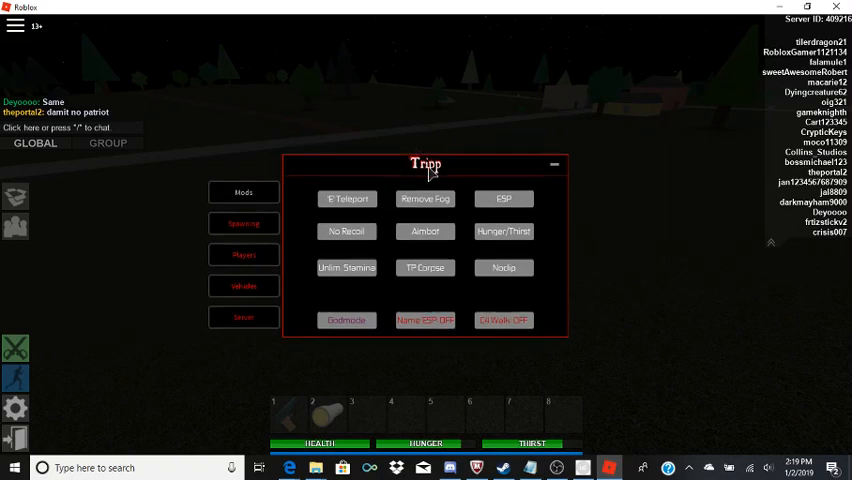
# Step: Drag the Tripp panel to the top right and show its Spawning section
pyautogui.moveTo(424, 164); pyautogui.dragTo(632, 36)
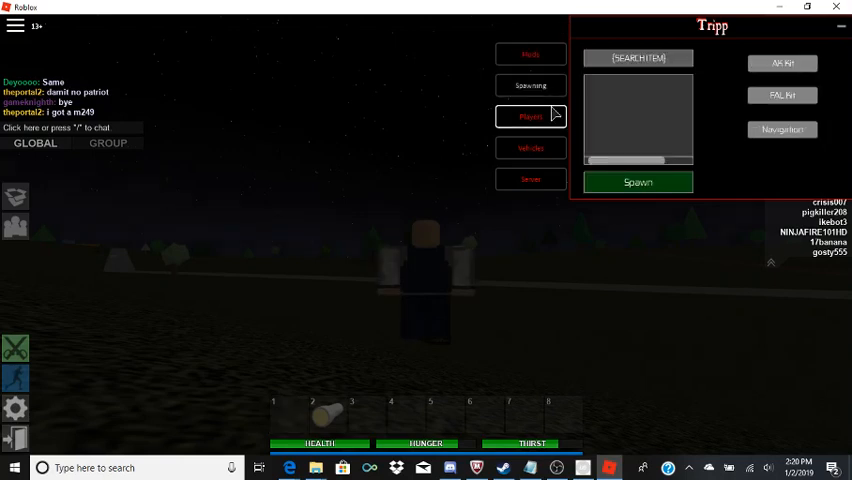
# Step: Browse the Players, Vehicles and chat-spam sections, then return to the main cheats list
pyautogui.click(530, 116)
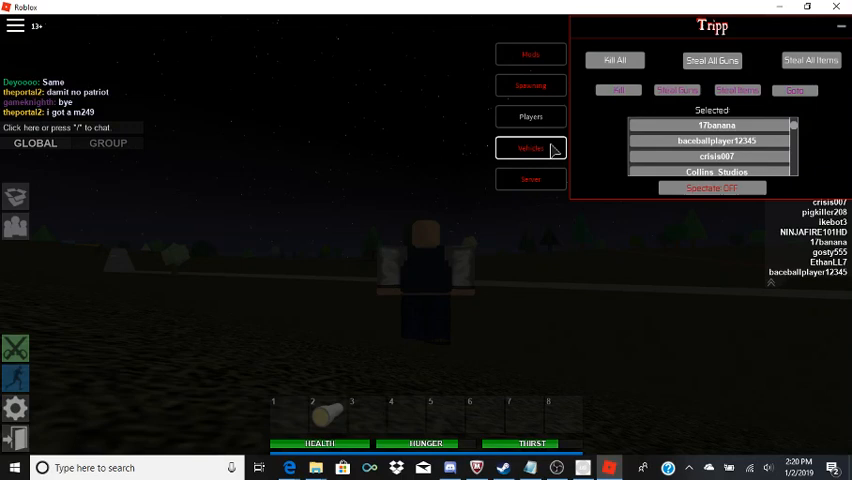
pyautogui.click(530, 148)
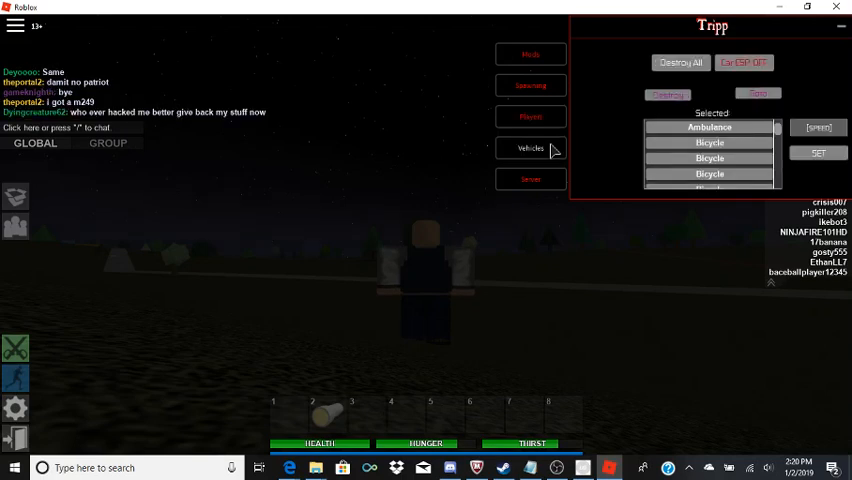
pyautogui.click(530, 116)
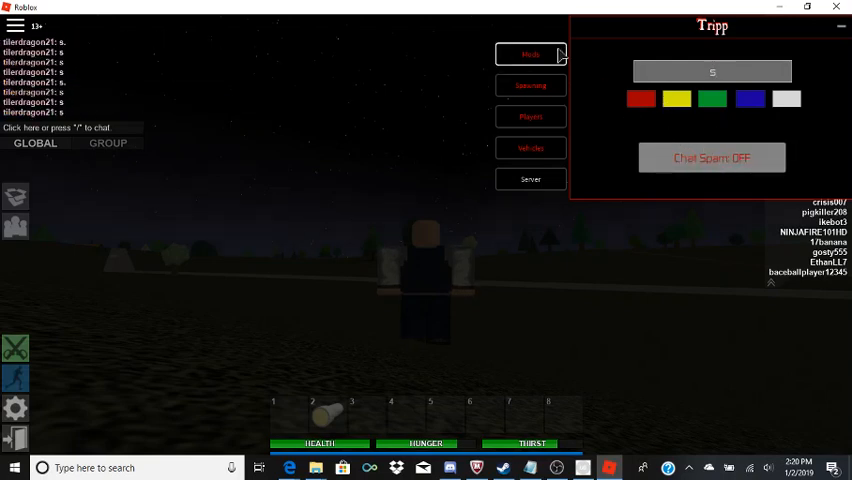
pyautogui.click(532, 54)
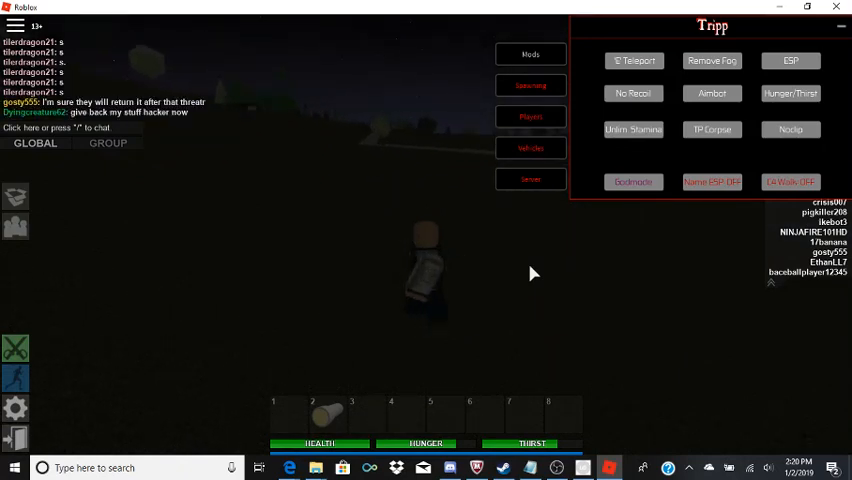
pyautogui.moveTo(600, 234)
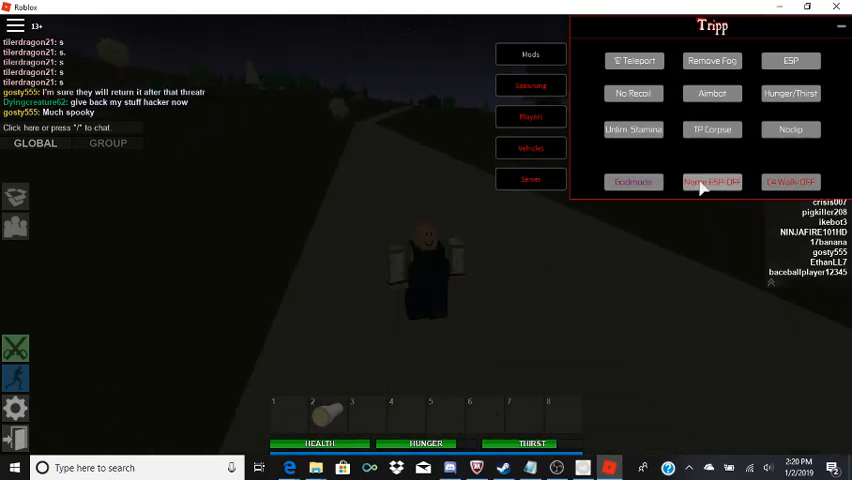
# Step: Trigger ESP and teleport cheats, get kicked for an invalid teleport, and leave the game
pyautogui.click(712, 180)
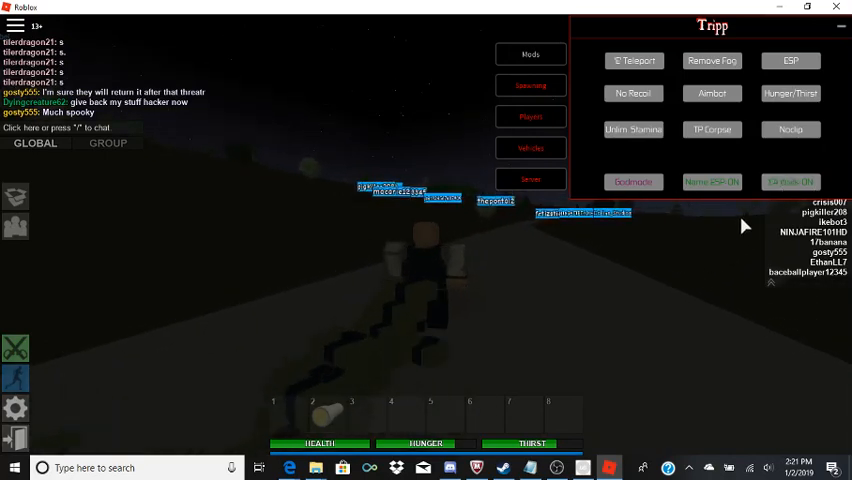
pyautogui.click(792, 182)
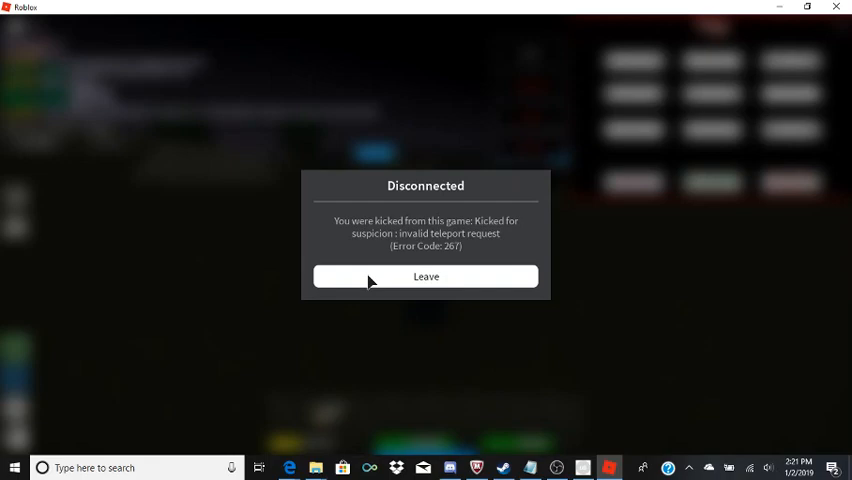
pyautogui.click(424, 276)
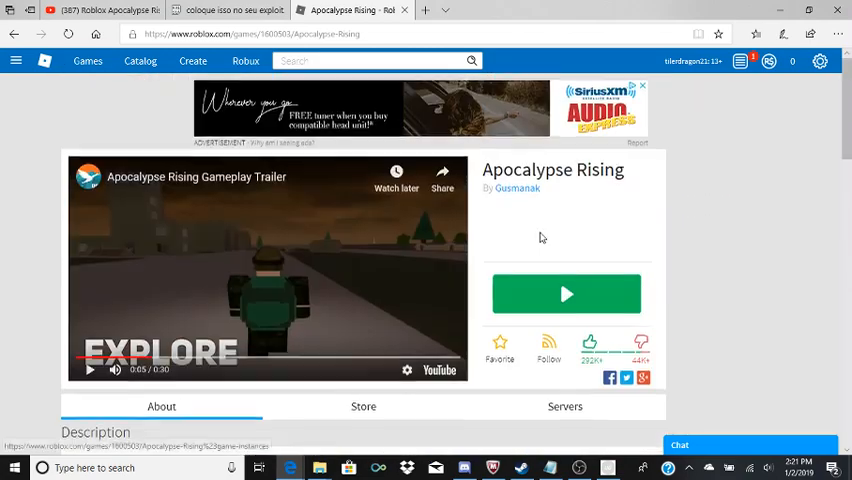
pyautogui.click(228, 10)
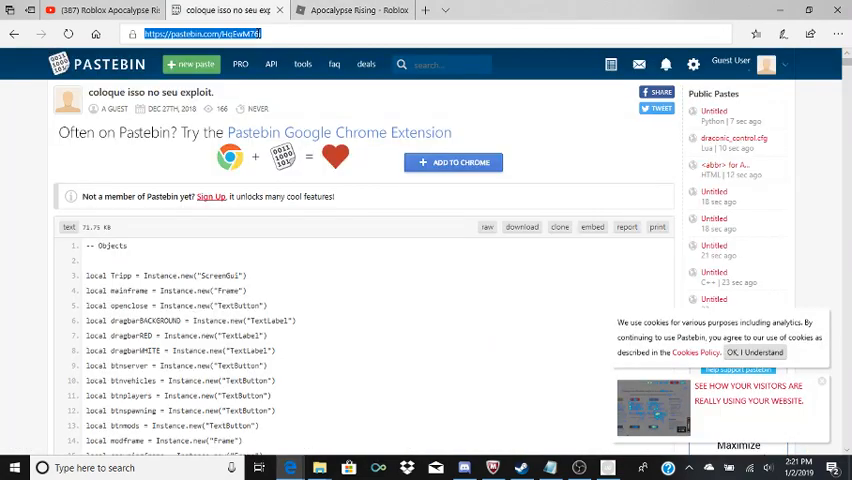
pyautogui.click(344, 10)
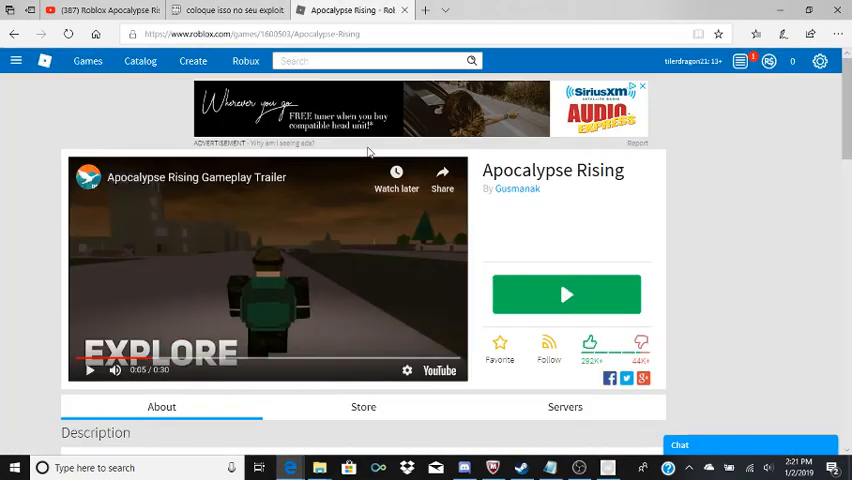
pyautogui.moveTo(324, 252)
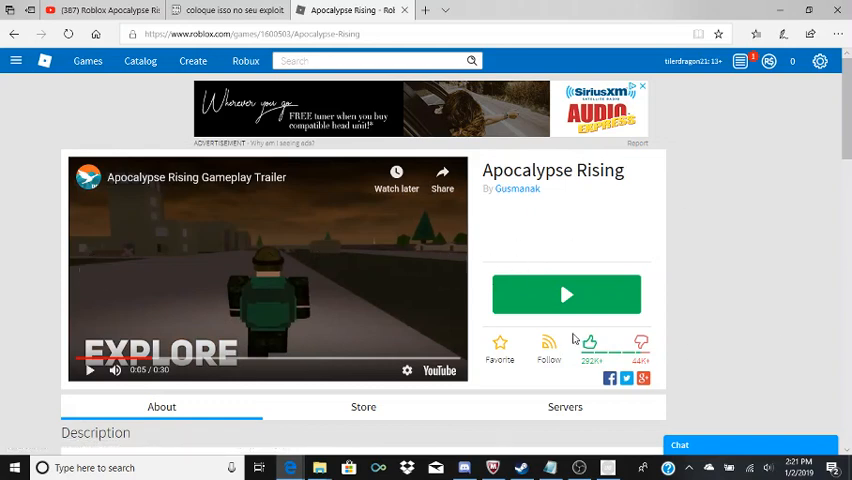
pyautogui.moveTo(440, 268)
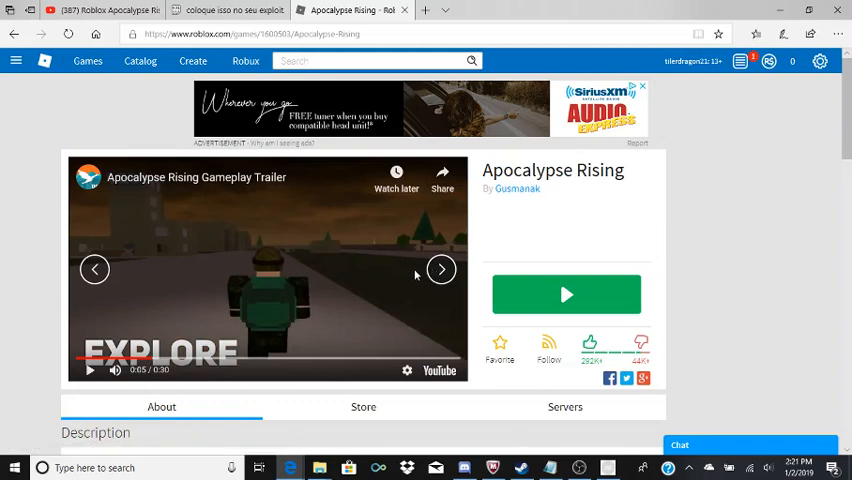
pyautogui.moveTo(362, 190)
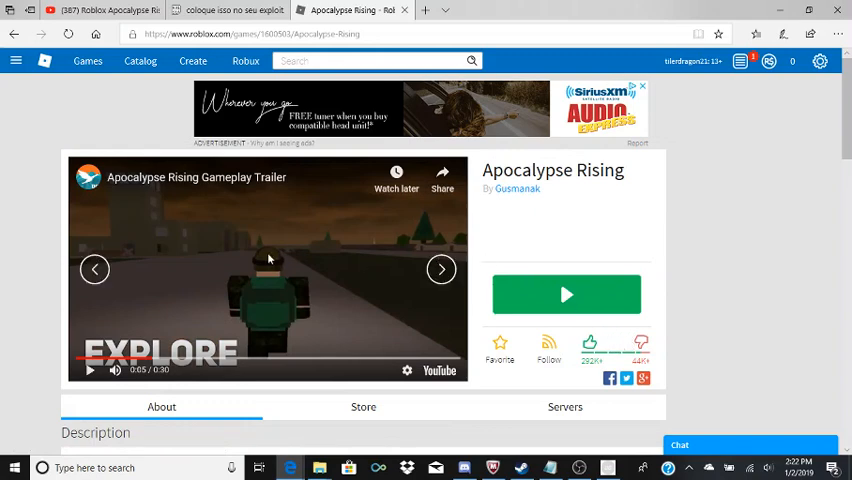
pyautogui.moveTo(560, 338)
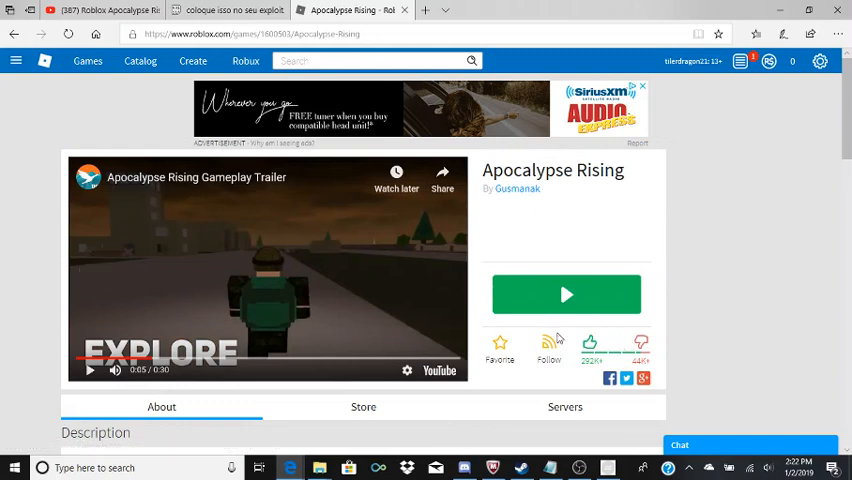
pyautogui.moveTo(780, 240)
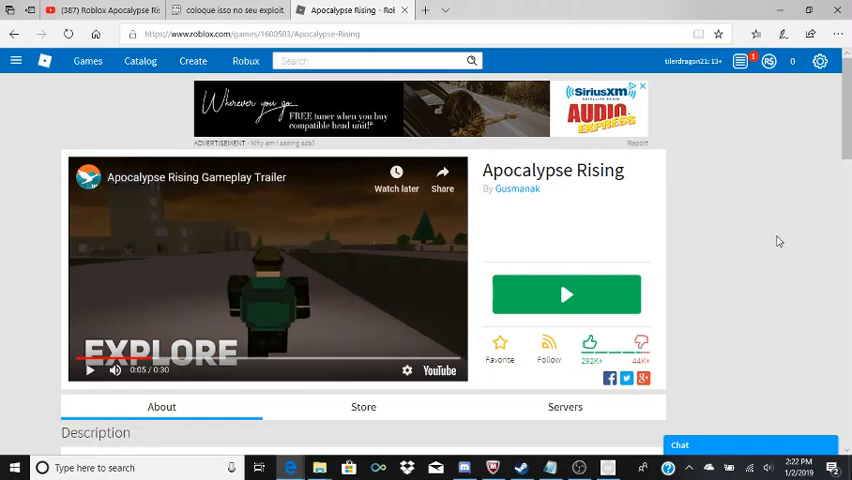
pyautogui.moveTo(324, 232)
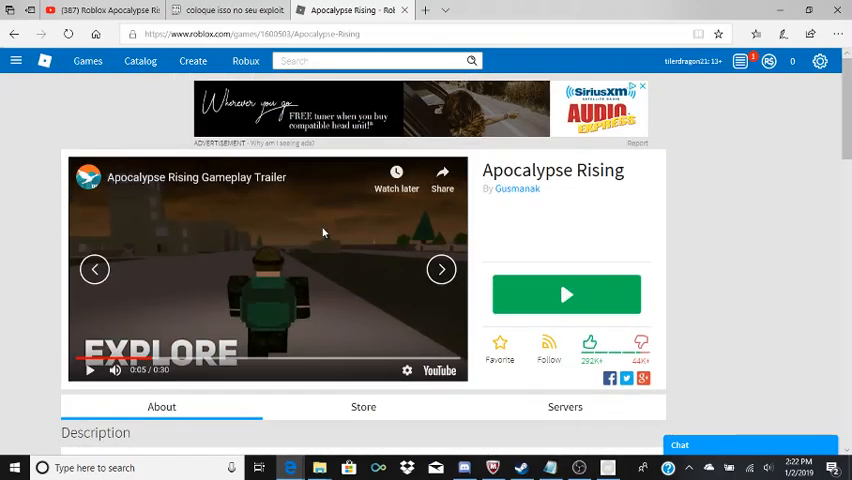
pyautogui.scroll(-3)
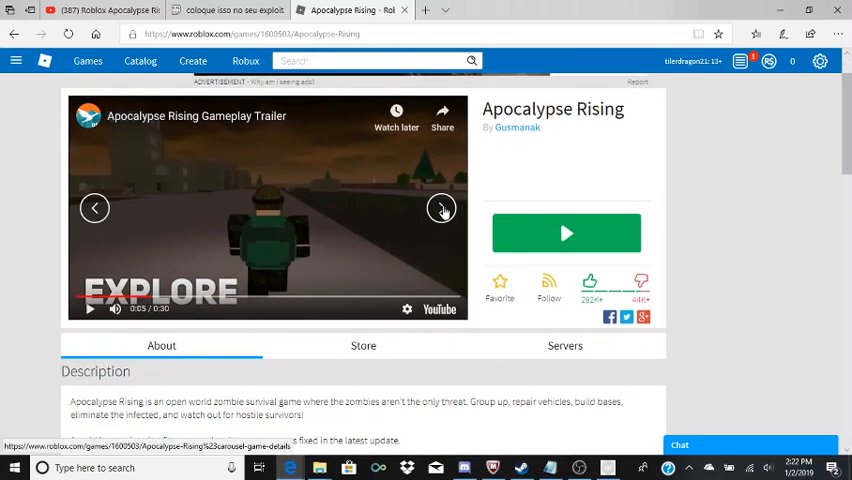
pyautogui.scroll(-3)
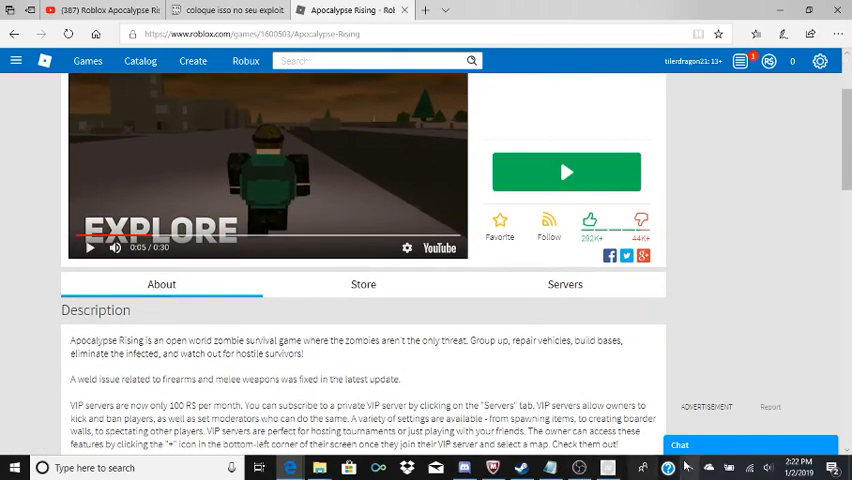
pyautogui.moveTo(362, 170)
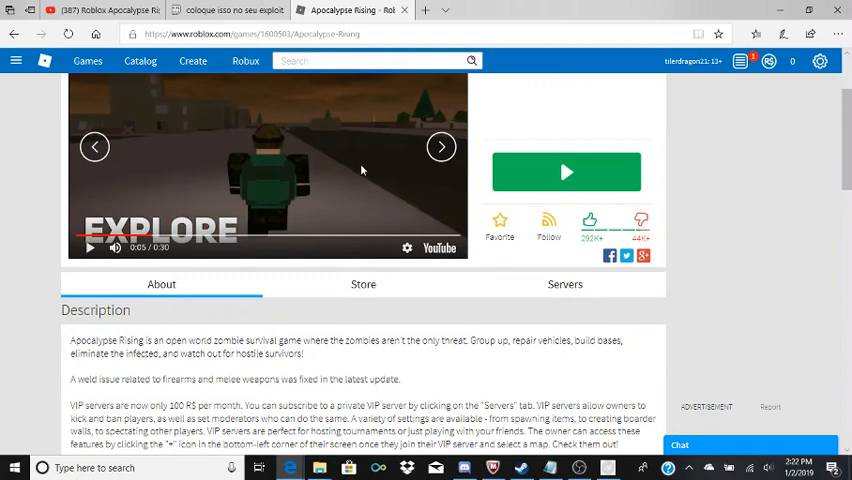